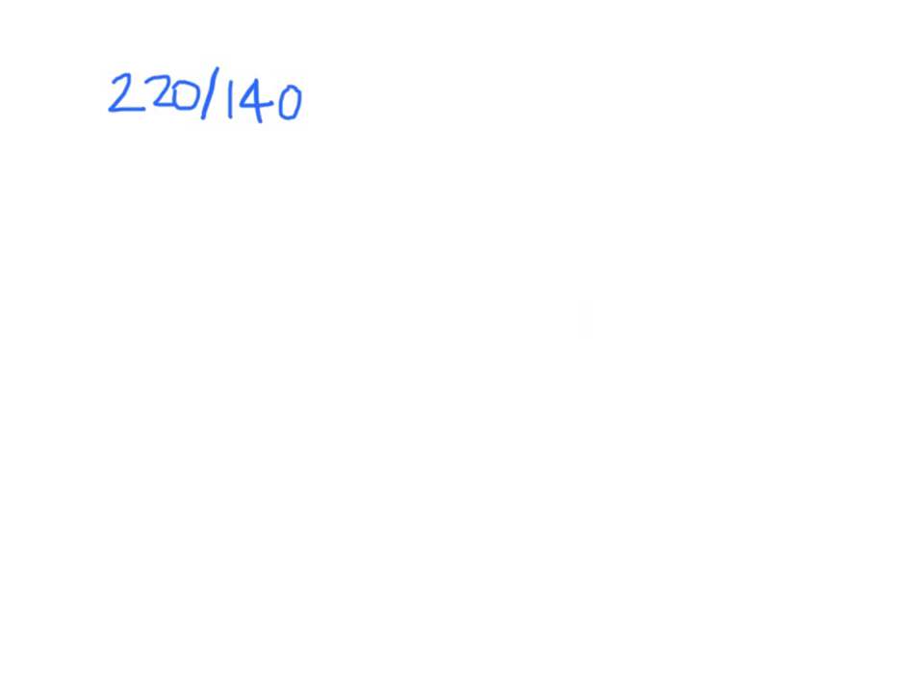
Step: Handwrite the vitals on the whiteboard: heart rate 120 and O2 Sat 97%
{"action": "type", "text": "120"}
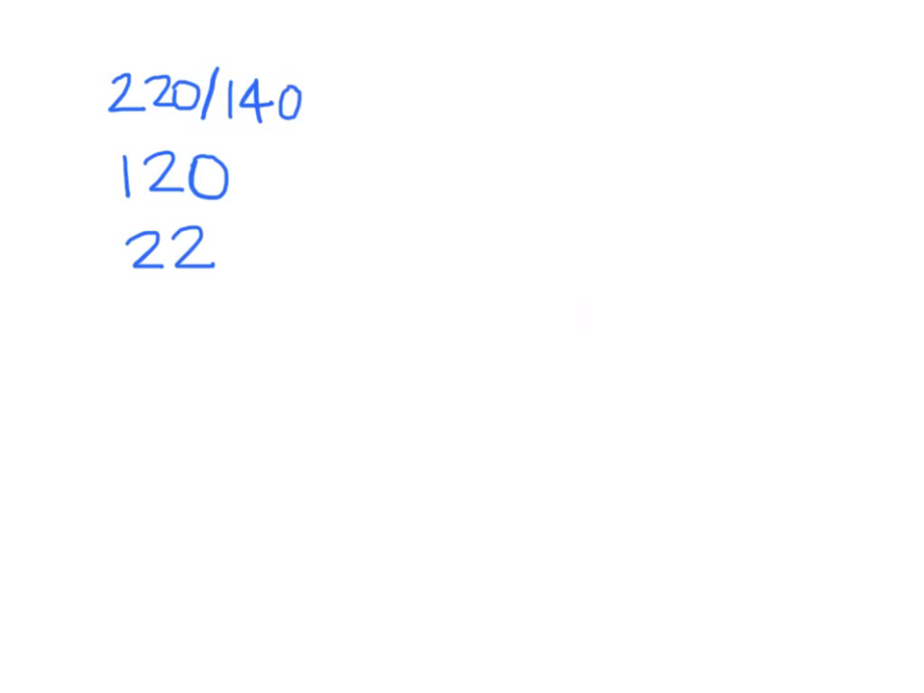
{"action": "type", "text": "O2 Sat 97%"}
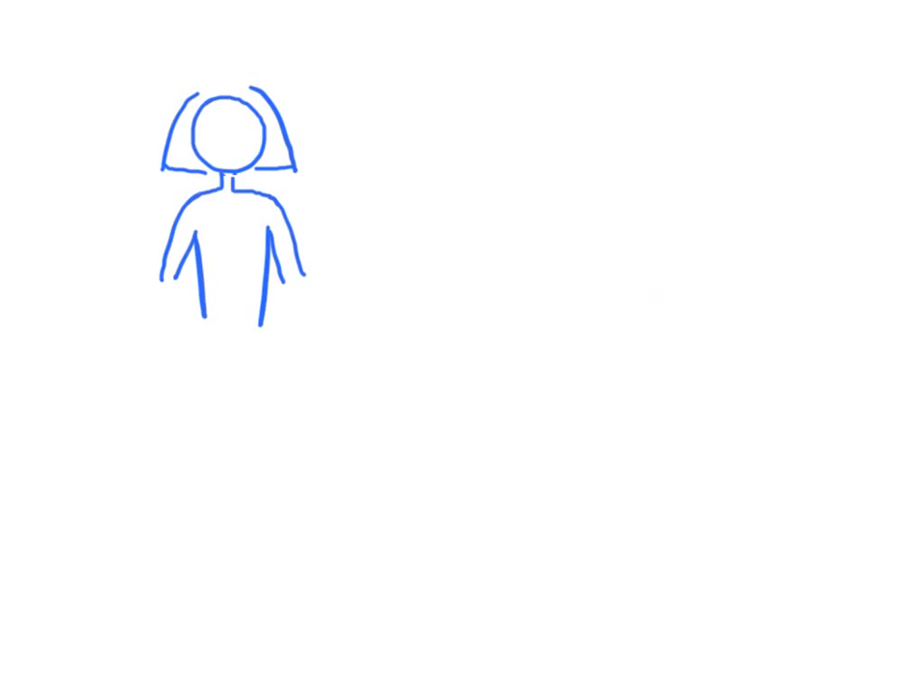
Step: Note the pain history beside the figure — Sudden 10/10, Tearing, sharp, SOB — and start a new page
{"action": "type", "text": "Sudden 10/10"}
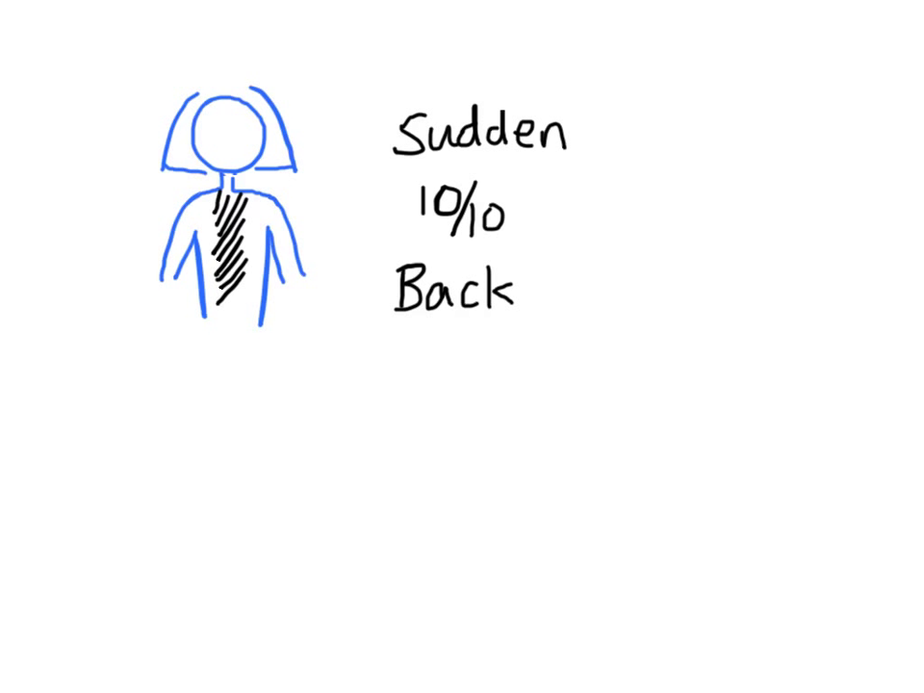
{"action": "type", "text": "Tearing, sharp"}
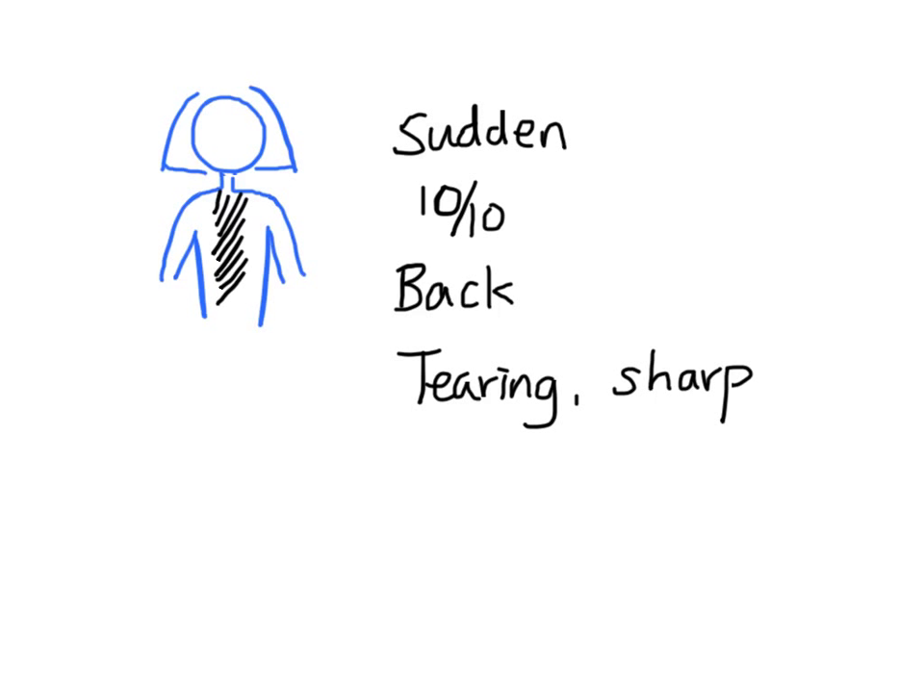
{"action": "type", "text": "SOB"}
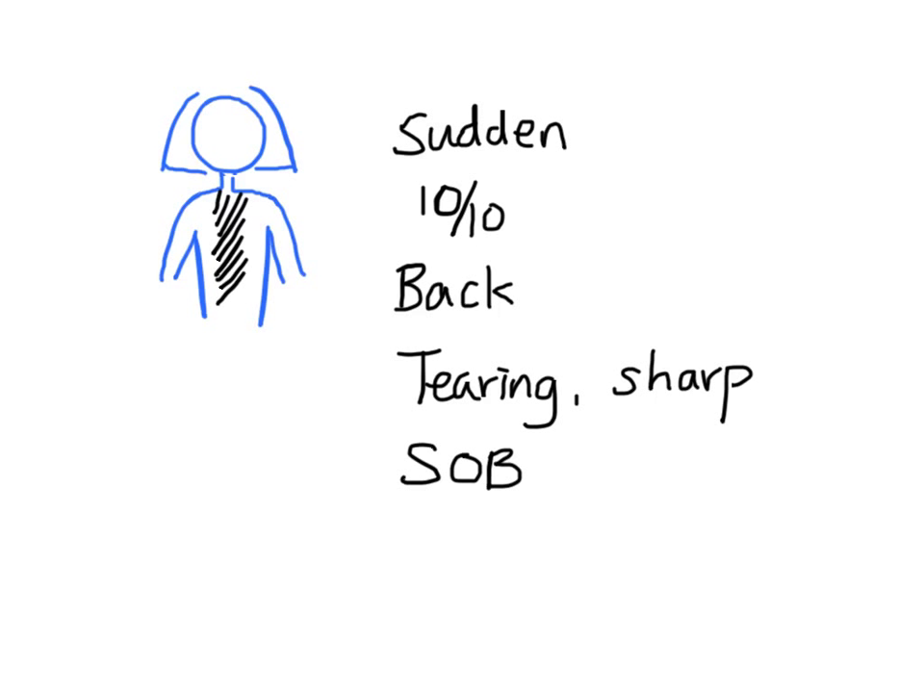
{"action": "left_click_drag", "start_coordinate": [414, 562], "coordinate": [664, 530]}
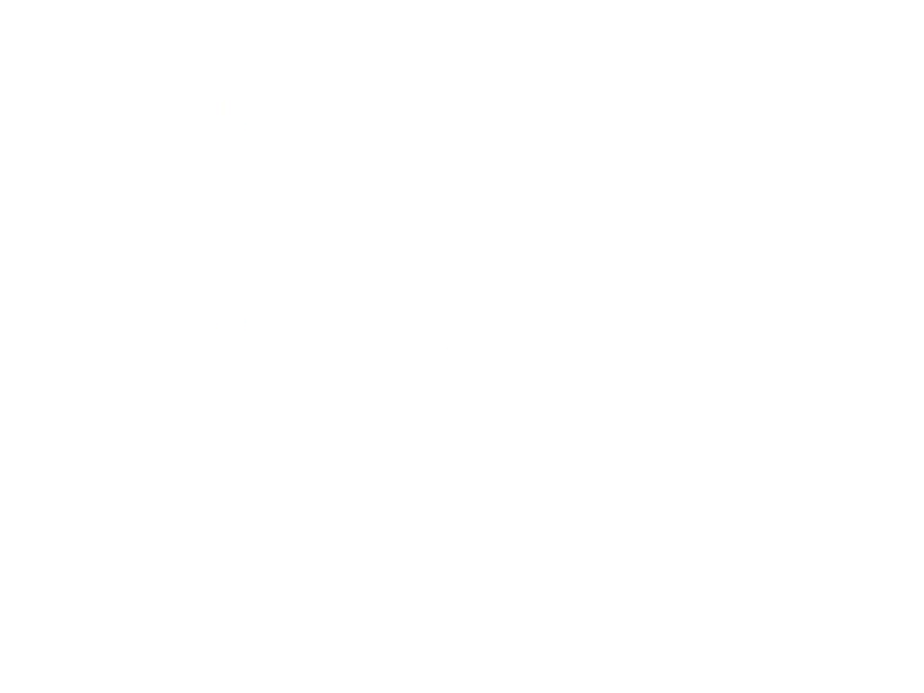
Step: Write the exam findings VS 220/180 and ECG = sinus Tach
{"action": "type", "text": "VS 220/180 R"}
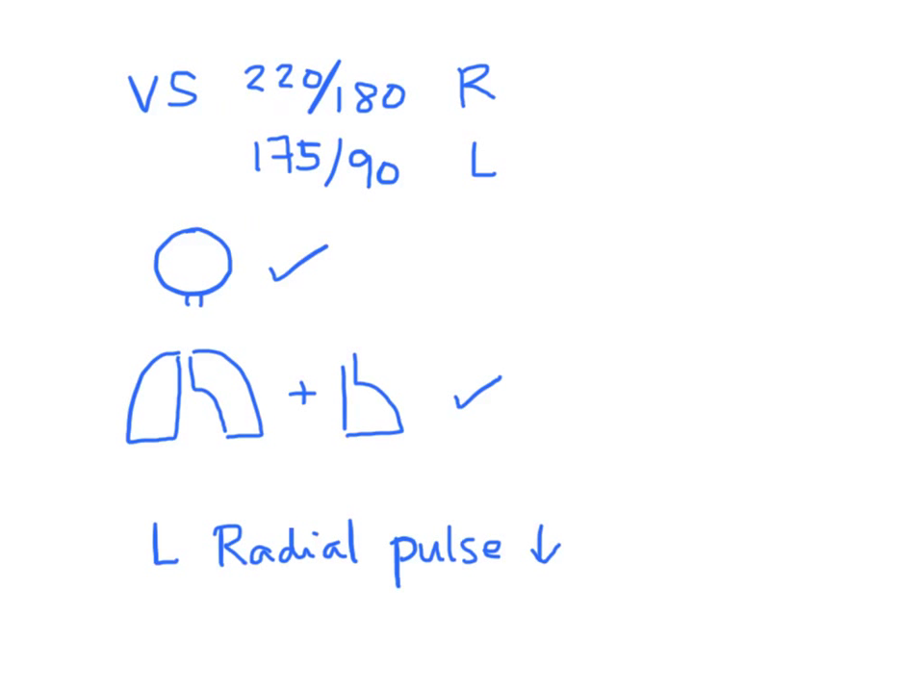
{"action": "type", "text": "ECG = sinus Tach"}
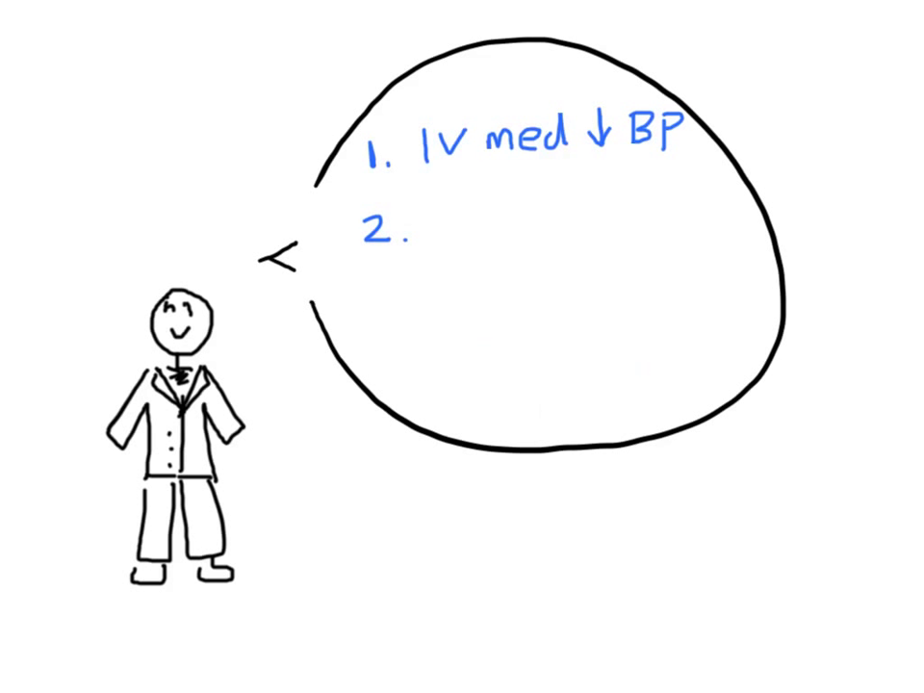
Step: List the orders CT Angio and Vascular Surgery, then write CT = Aortic dissection on a new page
{"action": "type", "text": "CT Angio"}
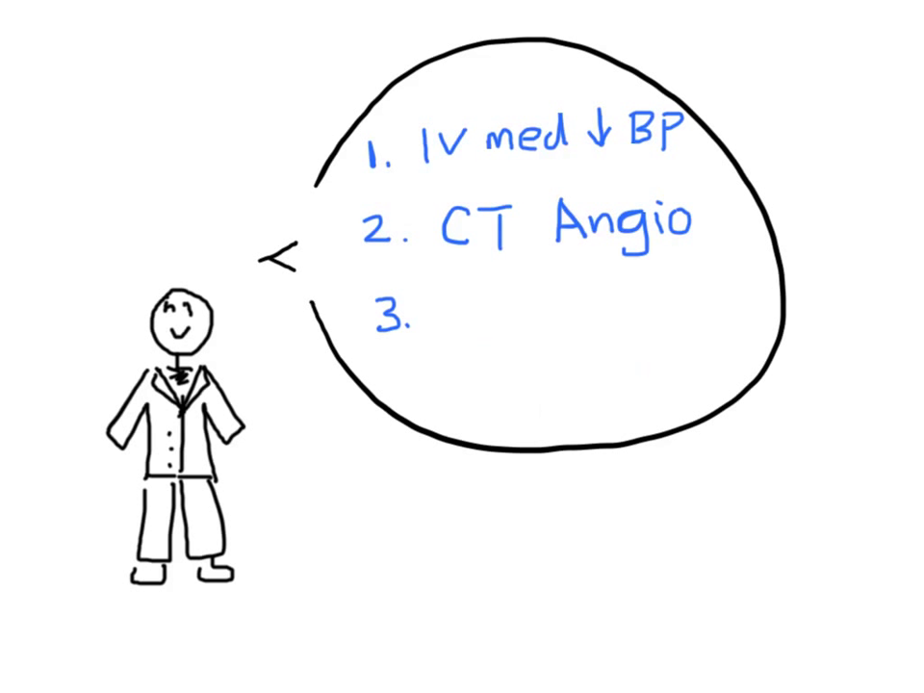
{"action": "type", "text": "Vascular Surgery"}
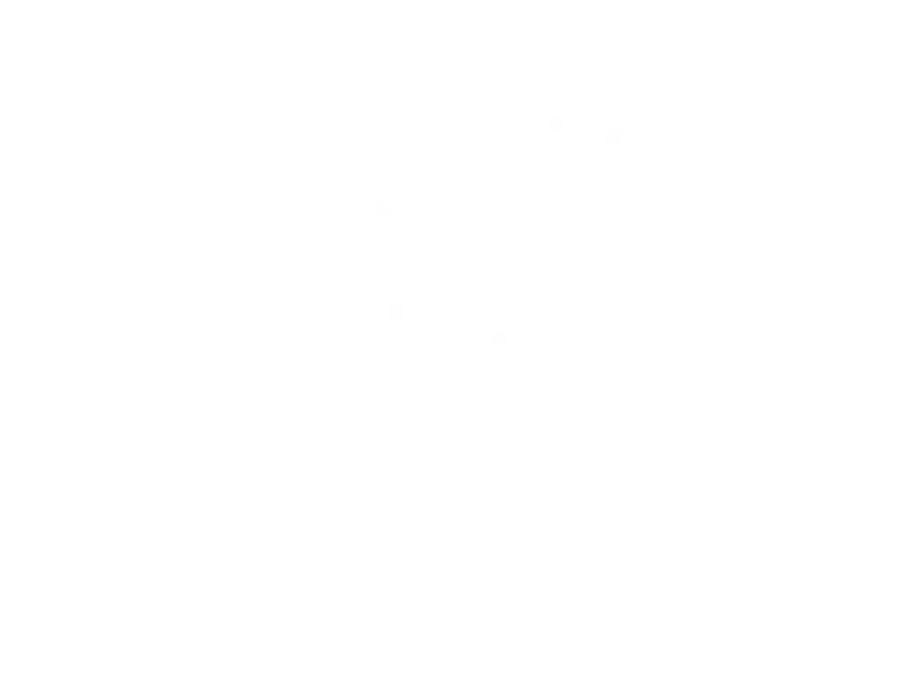
{"action": "type", "text": "CT = Aortic dissection"}
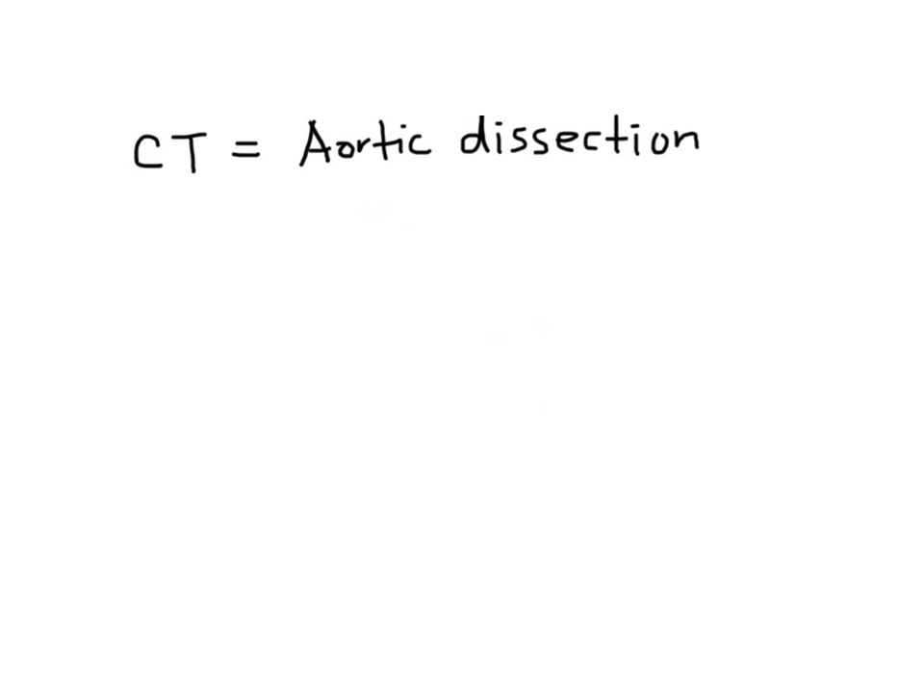